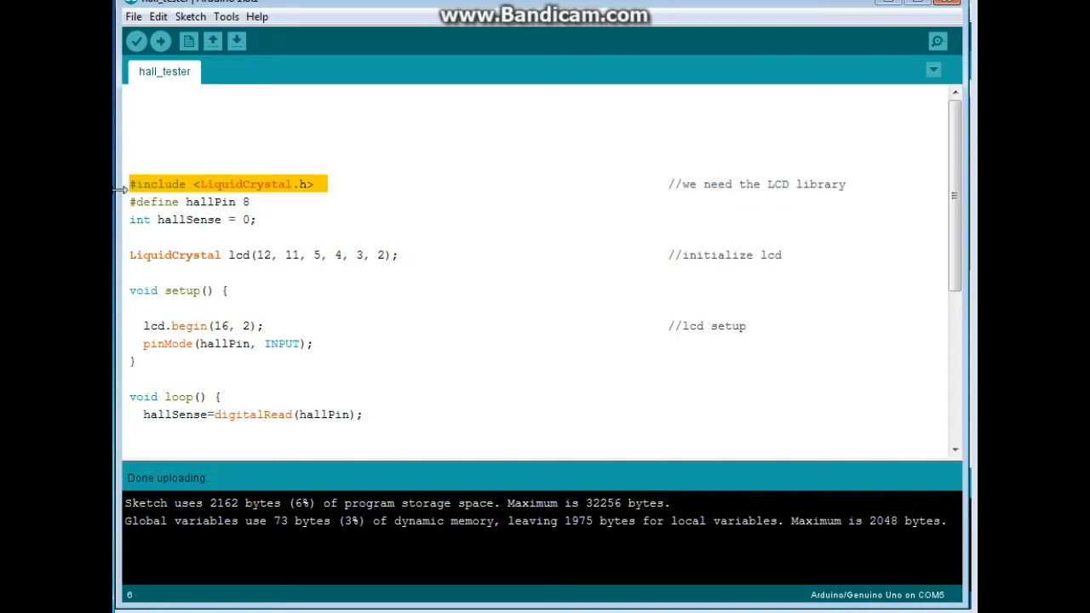
pyautogui.moveTo(268, 202)
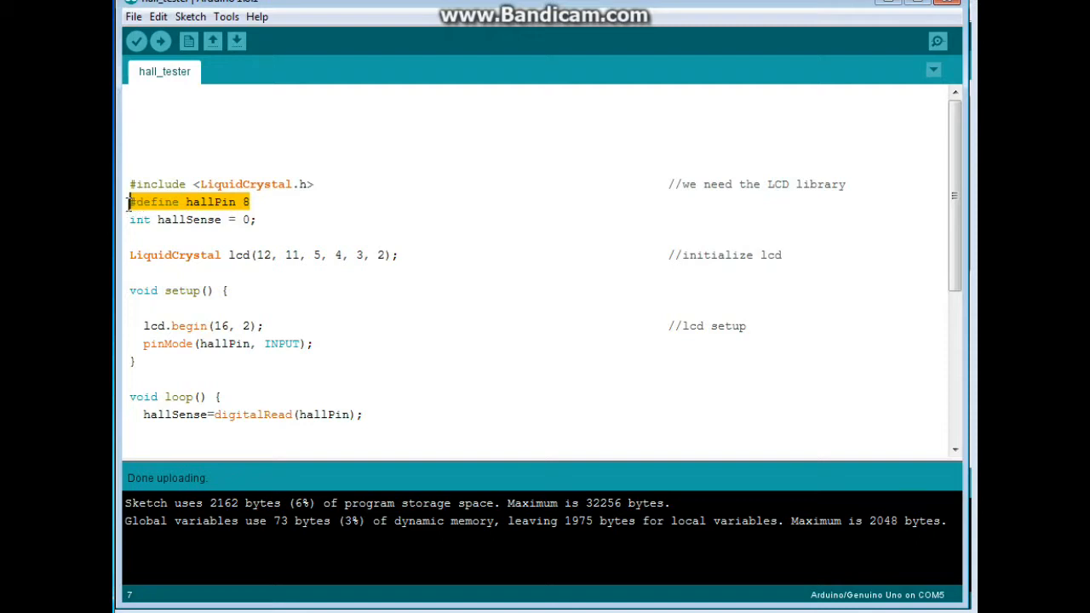
pyautogui.moveTo(265, 219)
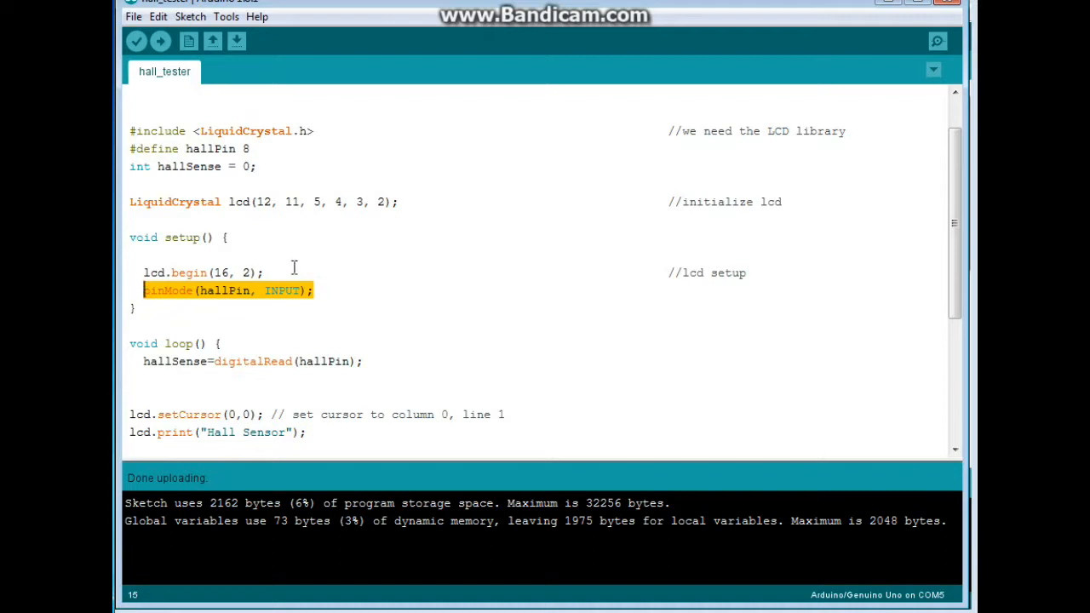
pyautogui.scroll(-3)
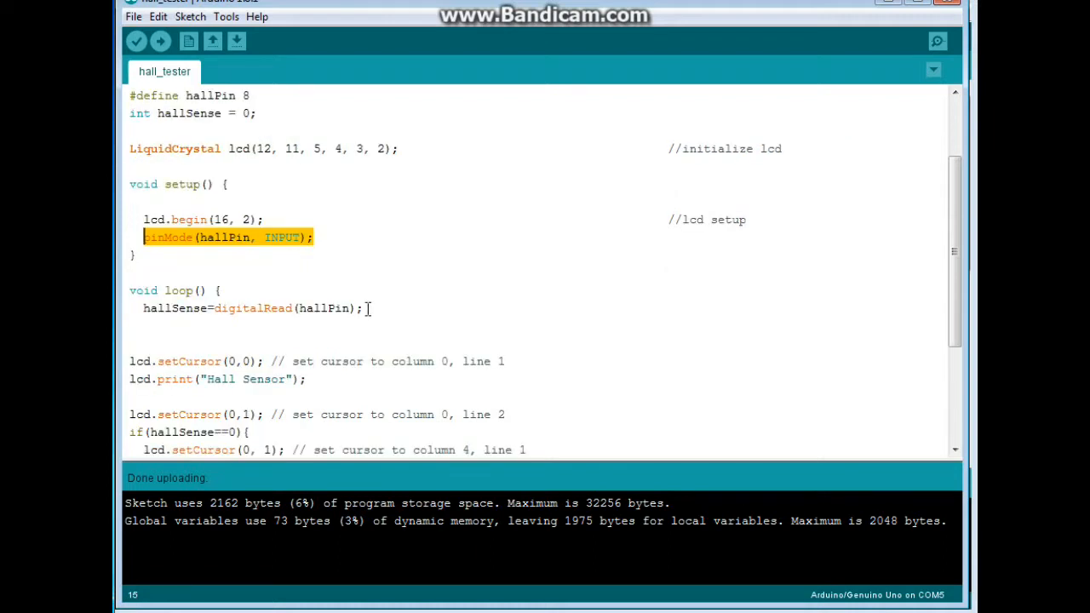
pyautogui.moveTo(596, 140)
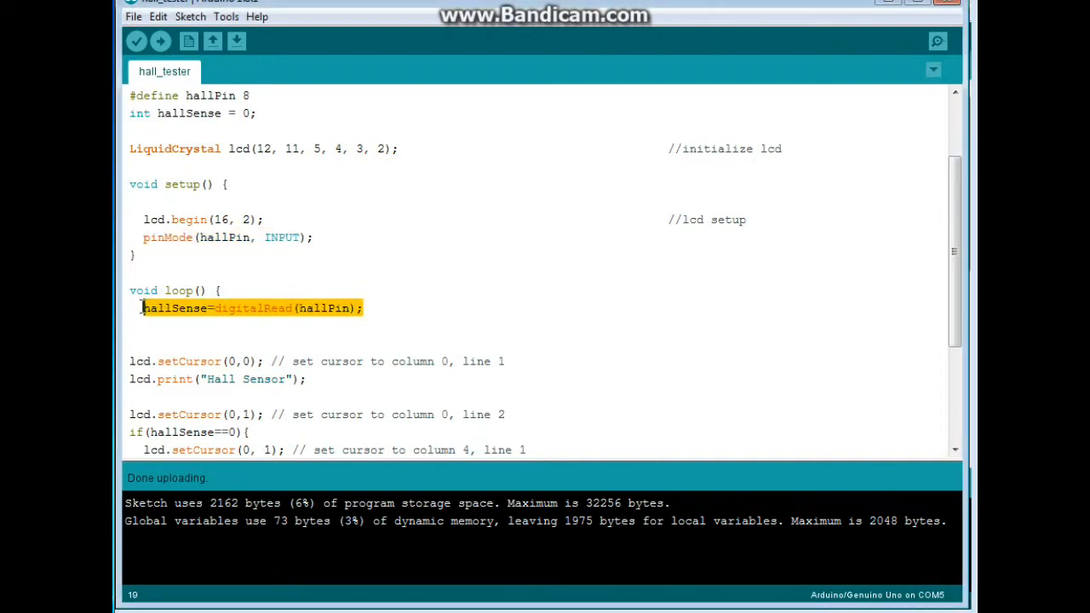
pyautogui.scroll(-3)
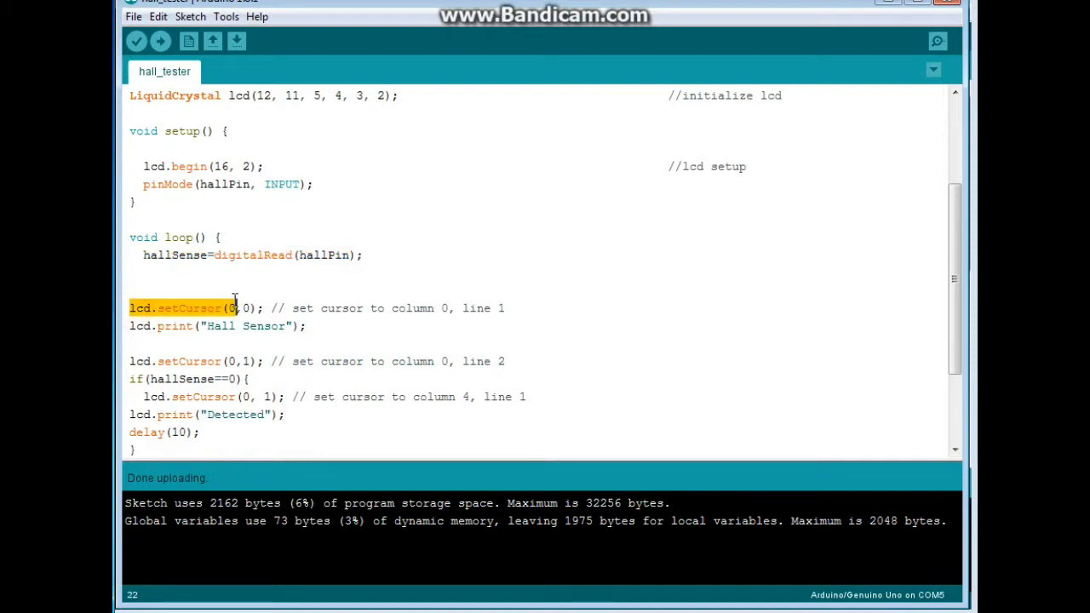
pyautogui.doubleClick(234, 308)
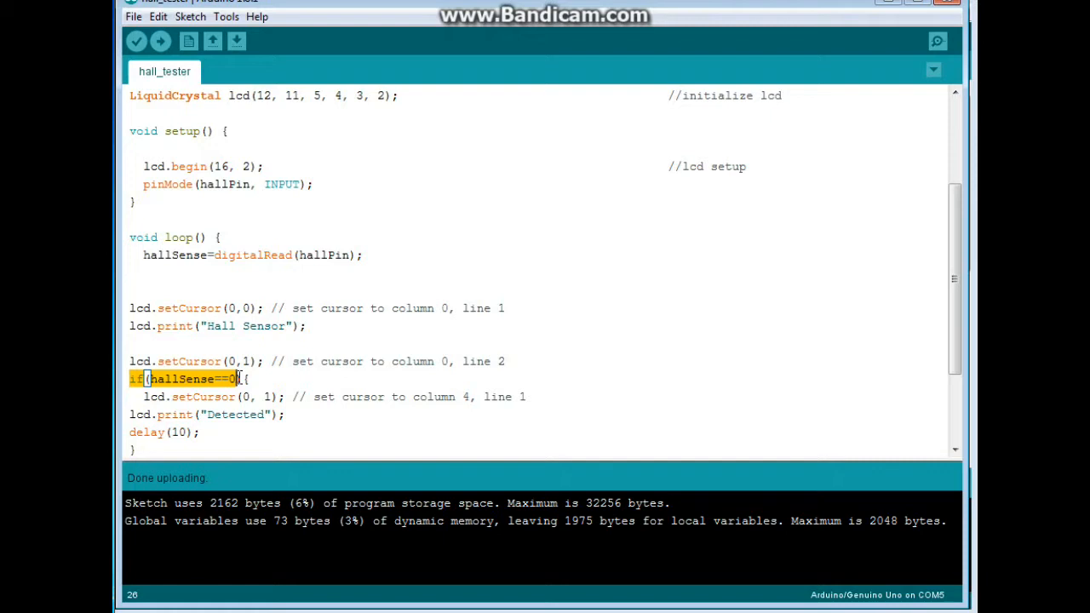
pyautogui.moveTo(153, 407)
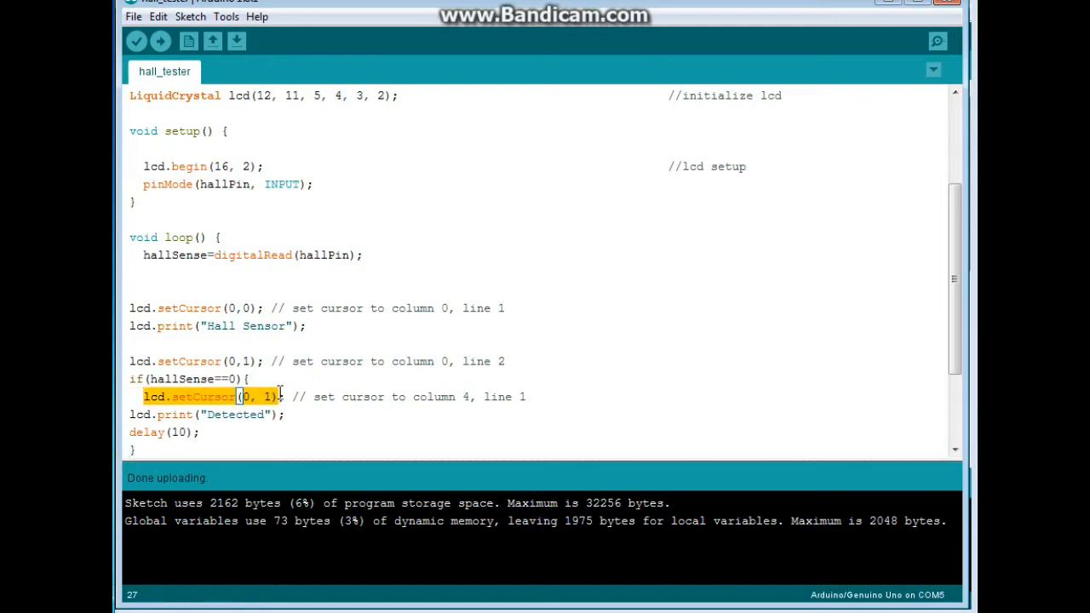
pyautogui.moveTo(132, 420)
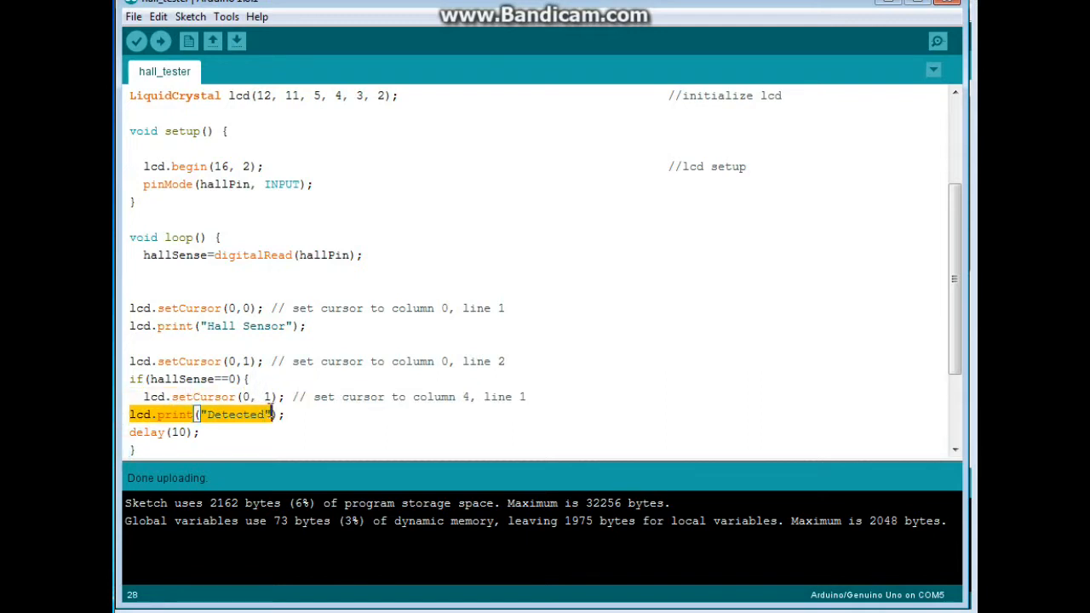
pyautogui.scroll(-3)
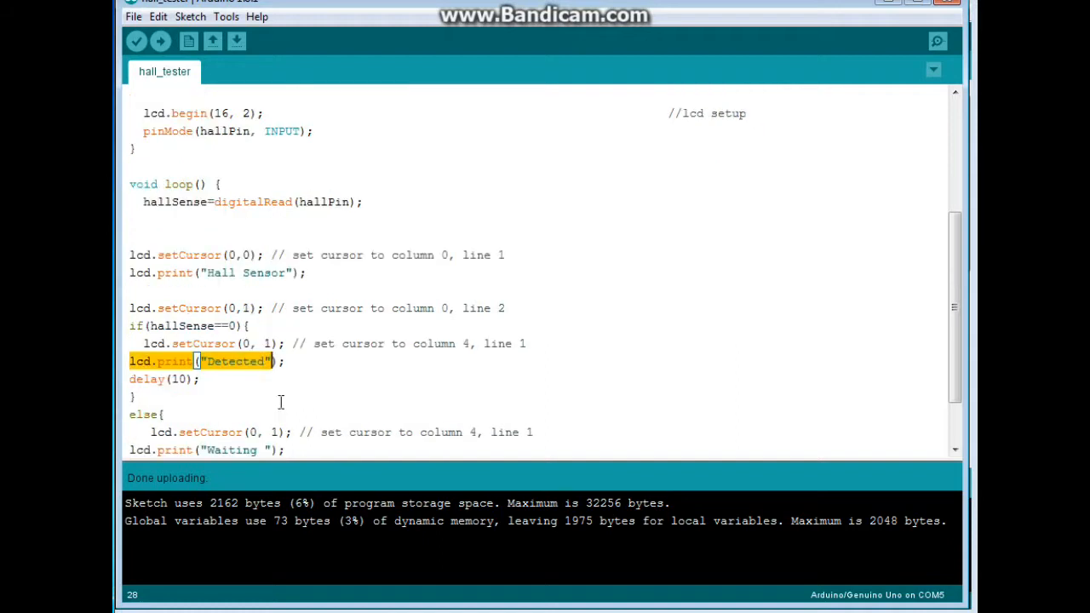
pyautogui.scroll(-3)
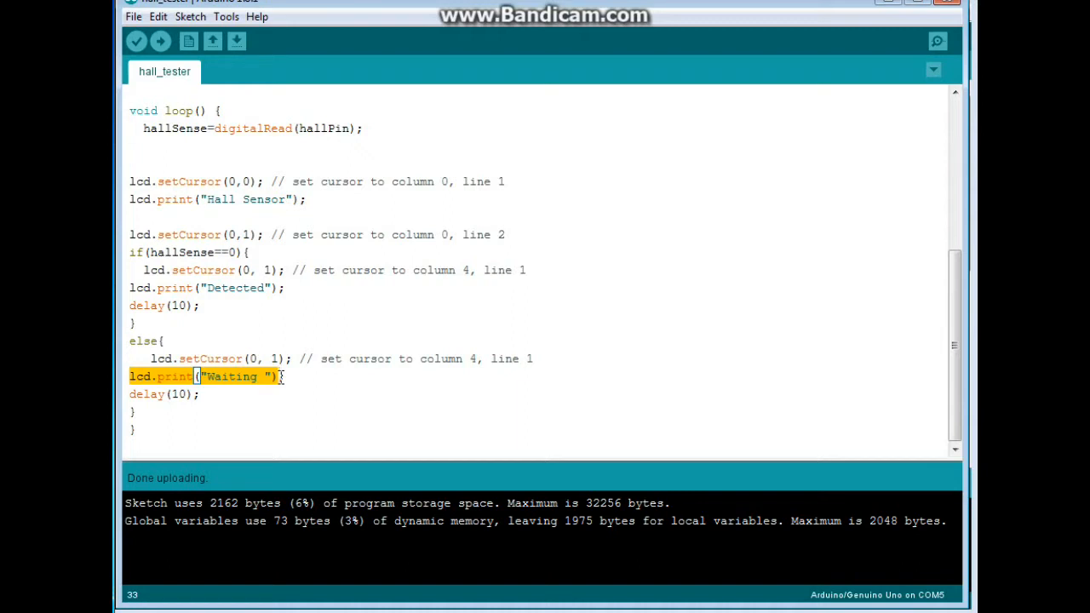
pyautogui.moveTo(918, 88)
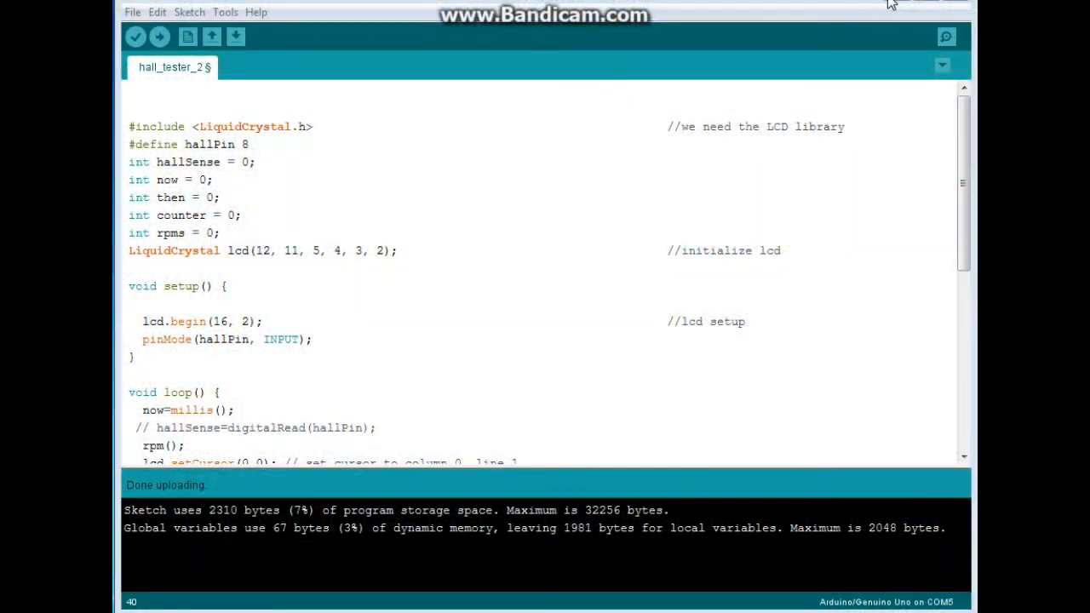
pyautogui.moveTo(406, 190)
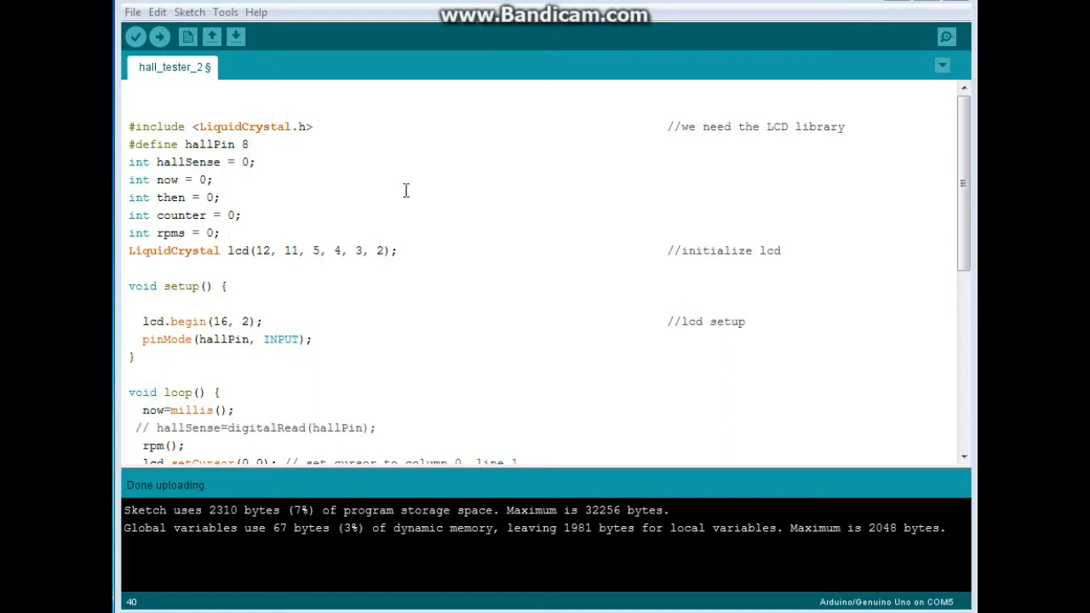
pyautogui.moveTo(137, 123)
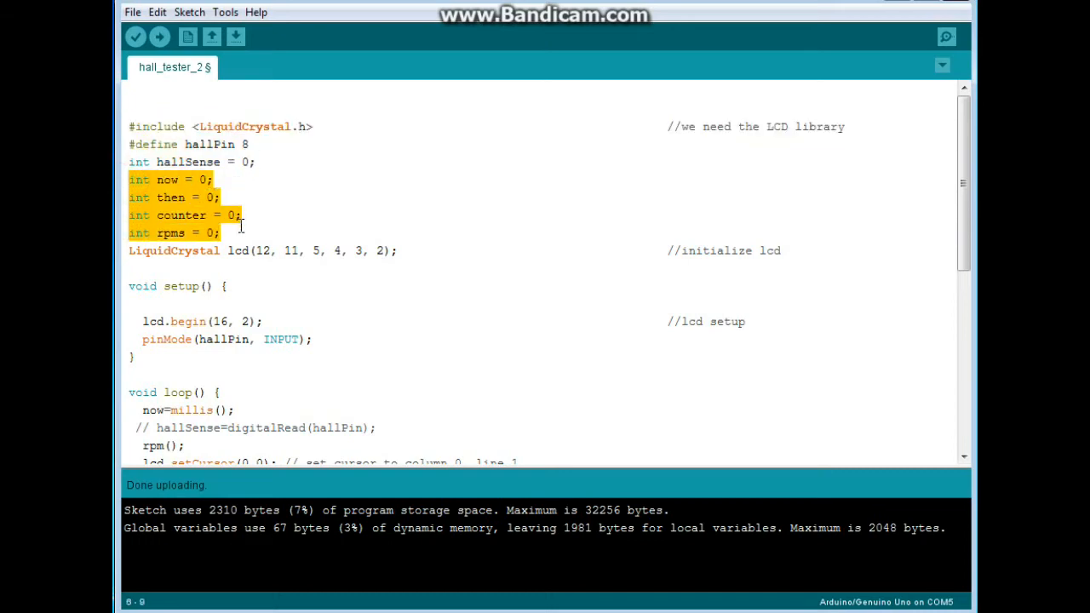
pyautogui.scroll(-3)
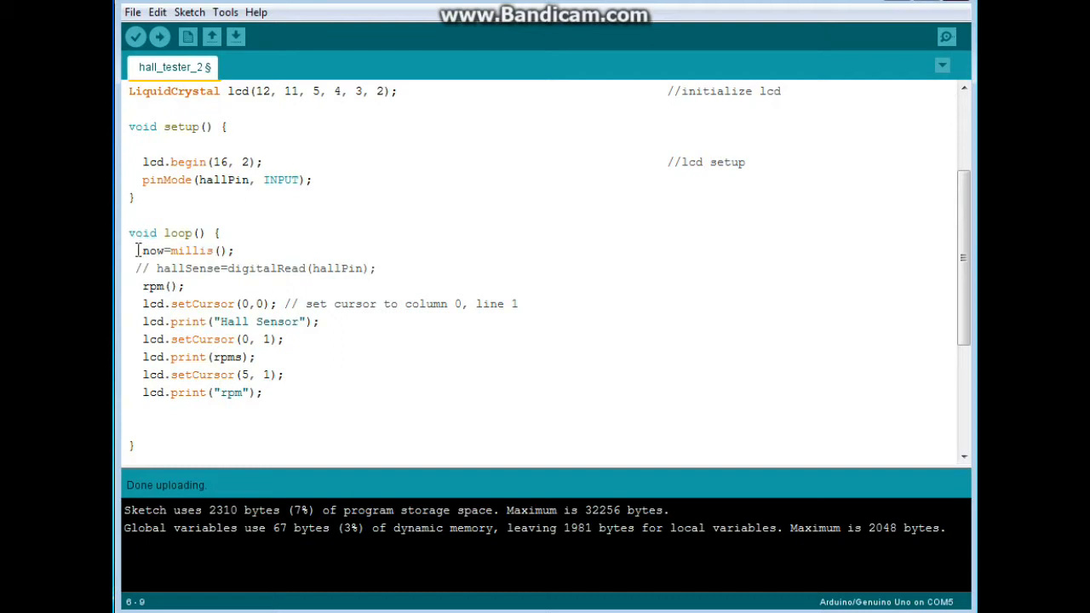
pyautogui.doubleClick(181, 249)
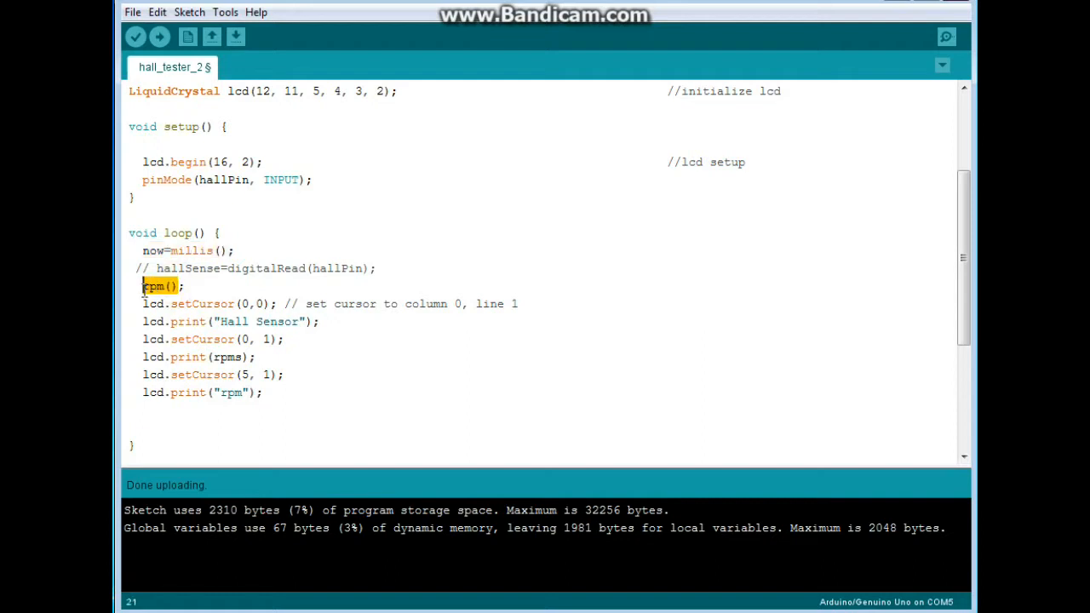
pyautogui.scroll(-3)
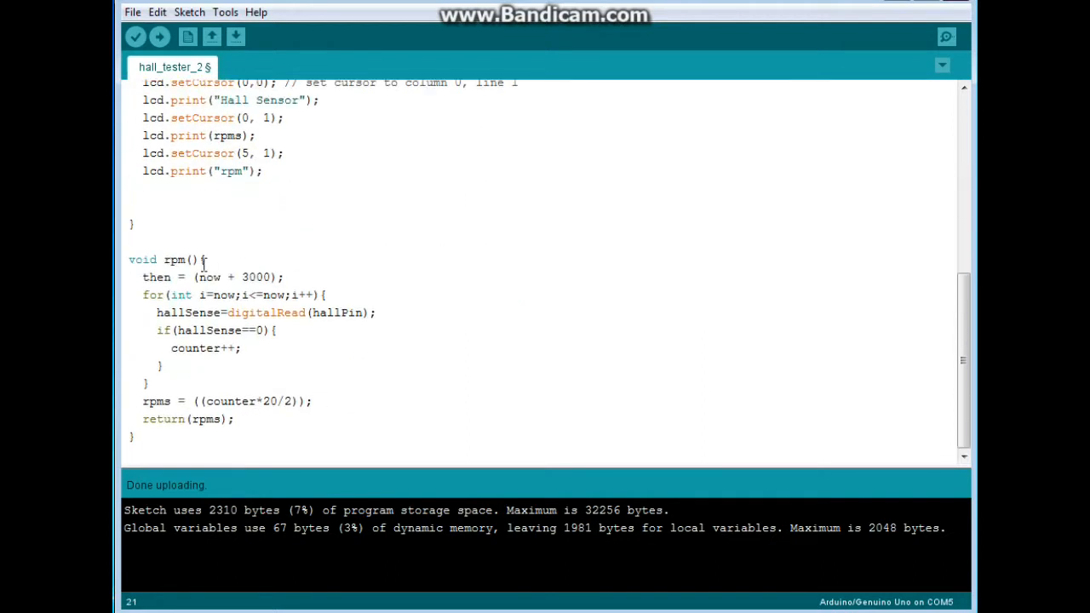
pyautogui.doubleClick(179, 260)
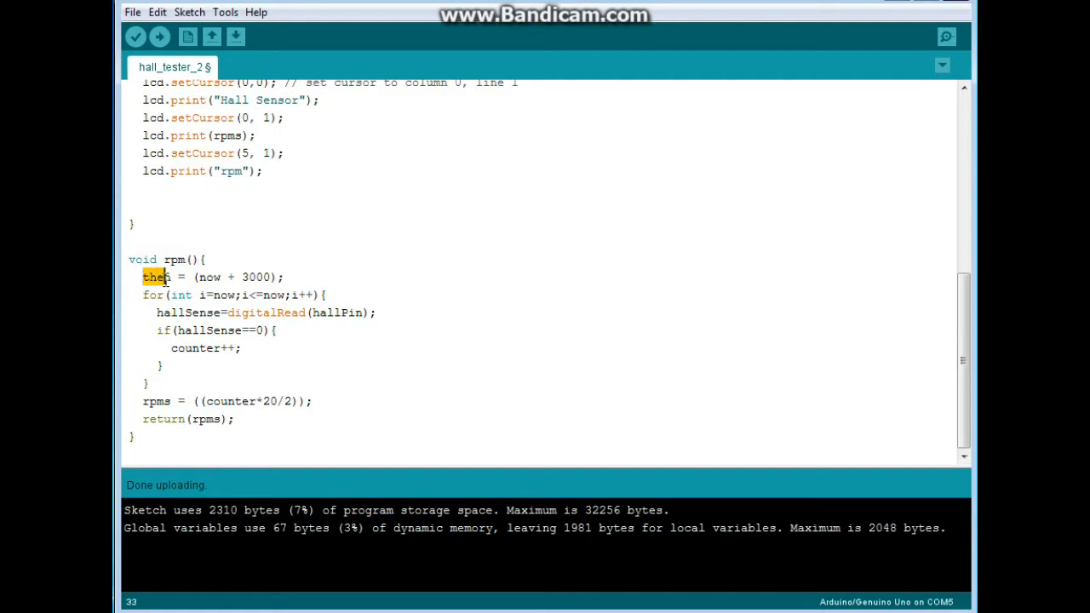
pyautogui.doubleClick(210, 277)
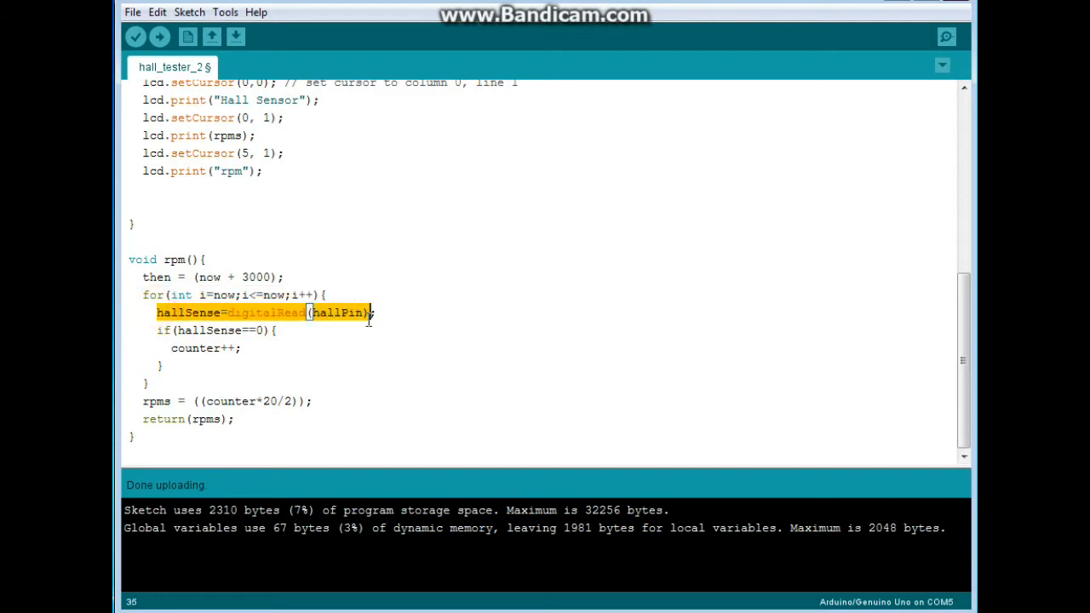
pyautogui.click(160, 330)
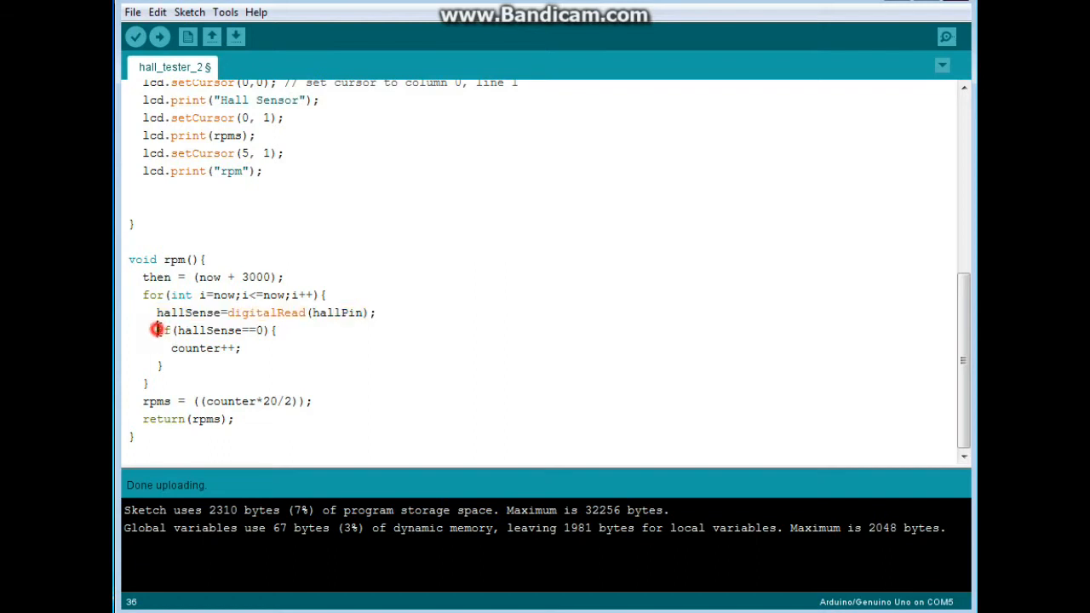
pyautogui.doubleClick(213, 330)
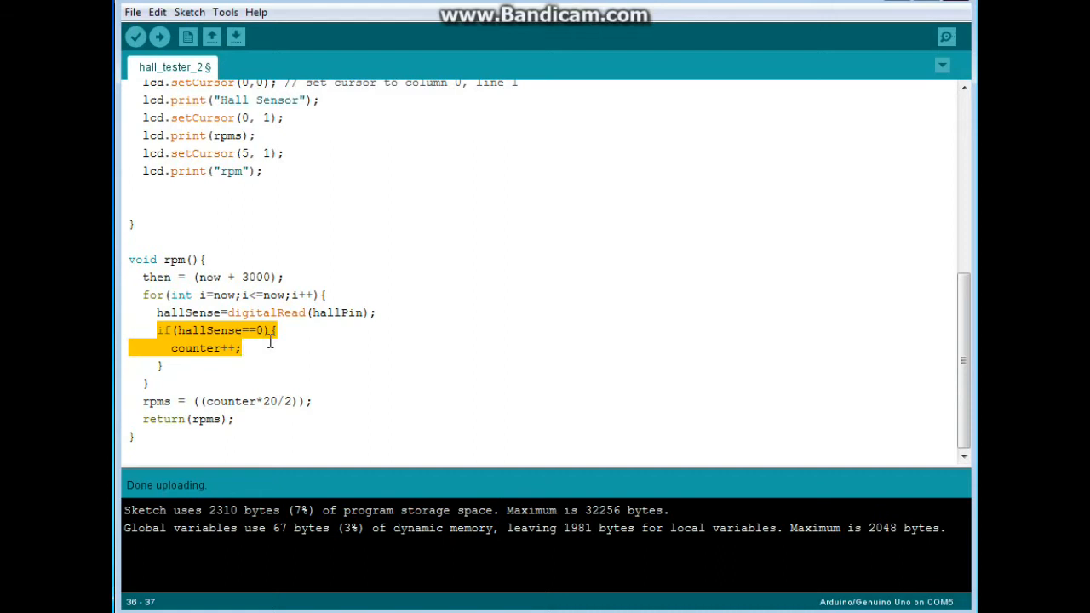
pyautogui.click(210, 379)
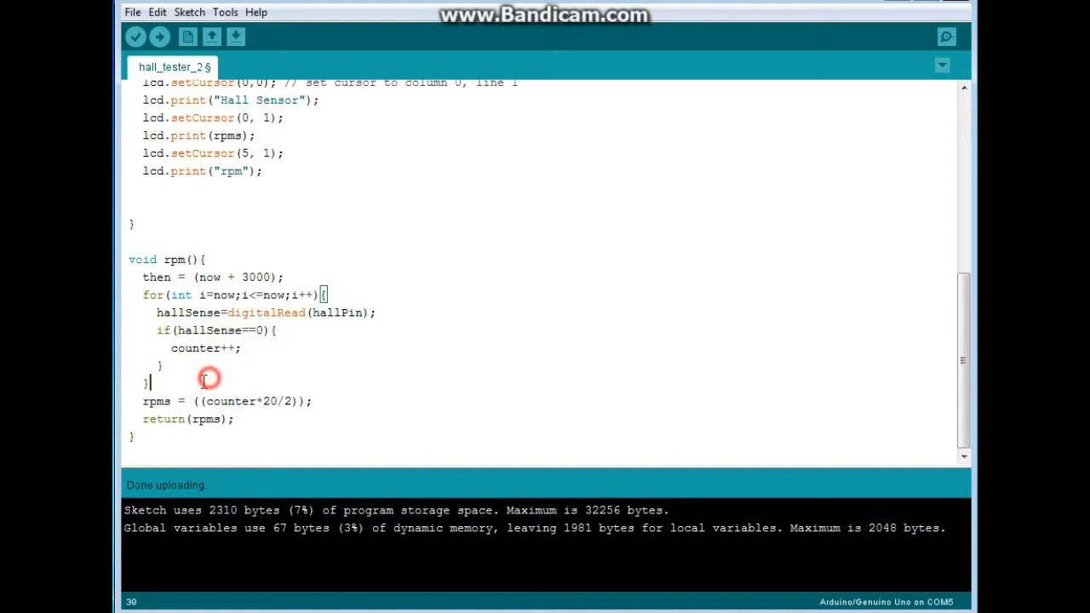
pyautogui.doubleClick(157, 402)
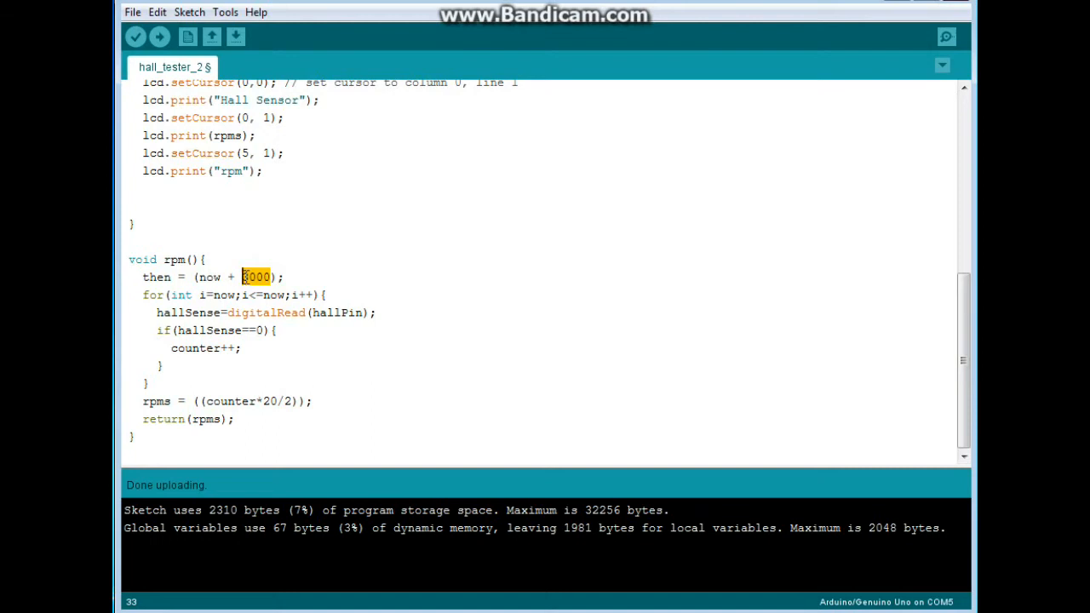
pyautogui.moveTo(269, 381)
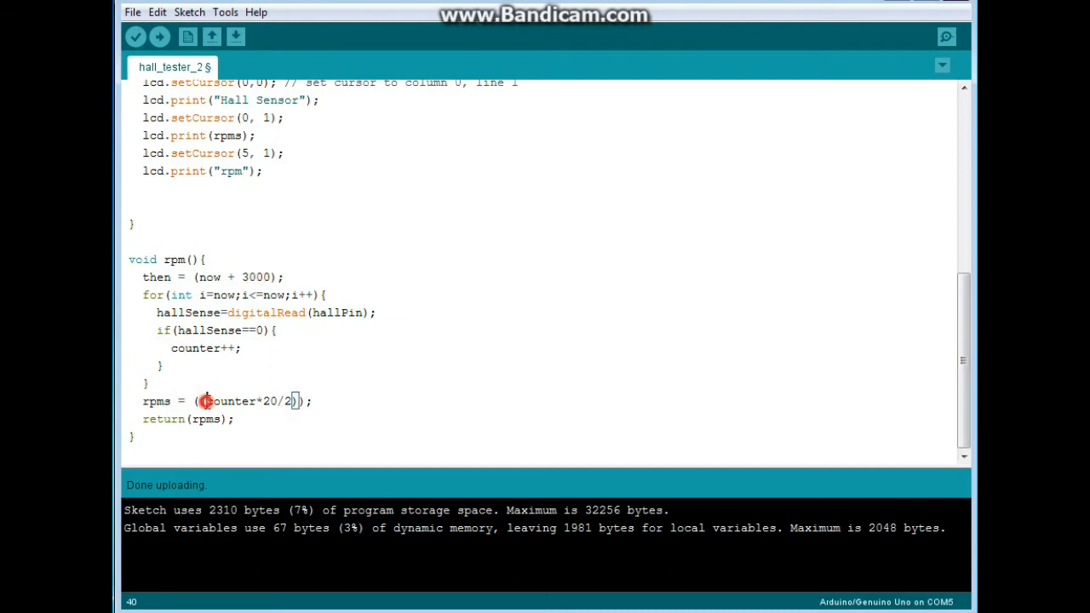
pyautogui.doubleClick(228, 401)
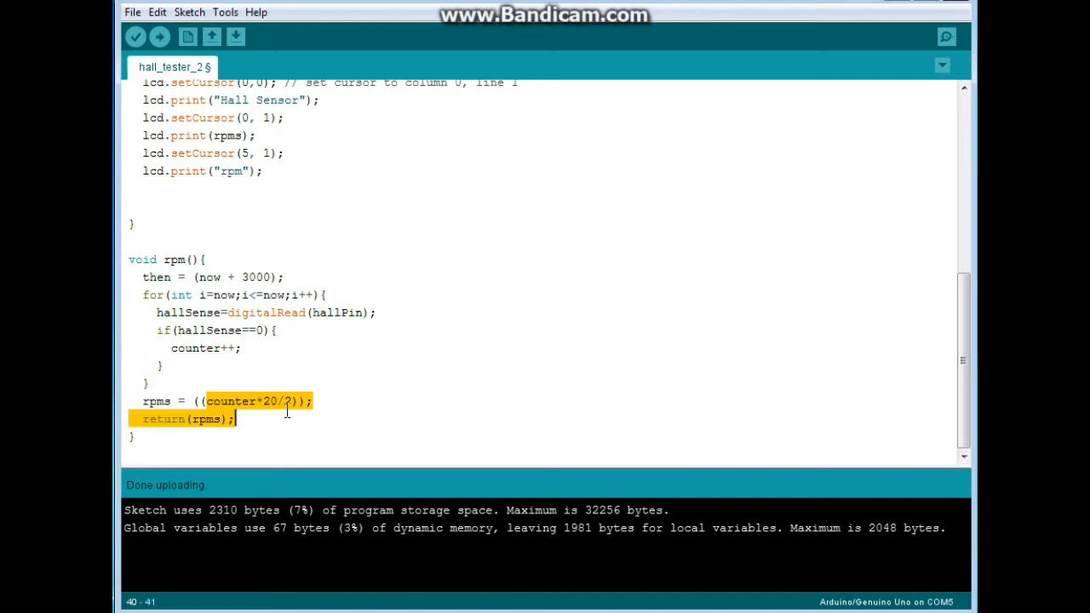
pyautogui.write('2')
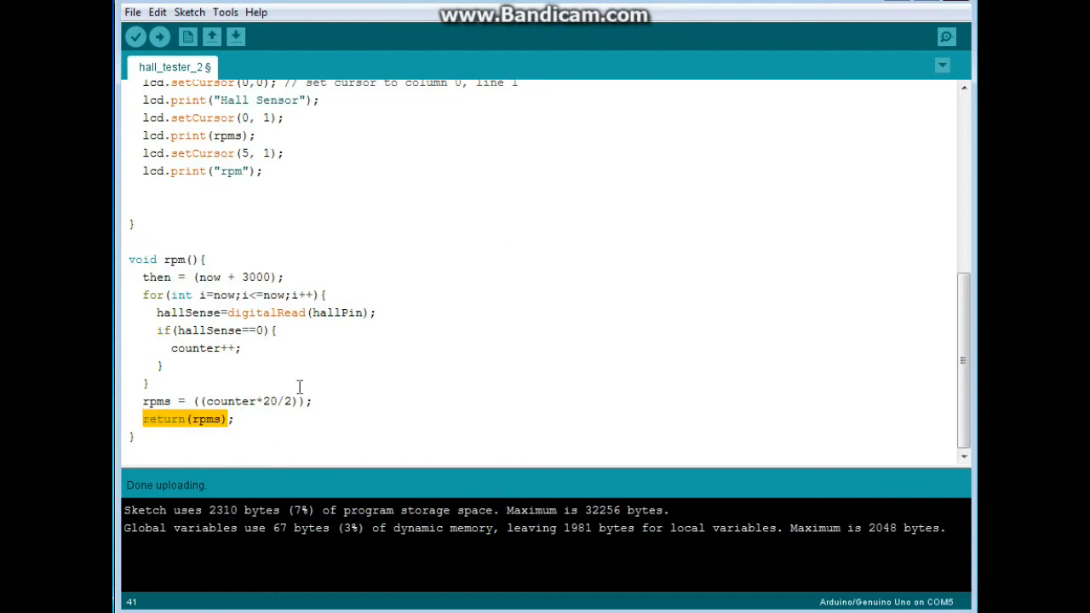
pyautogui.scroll(3)
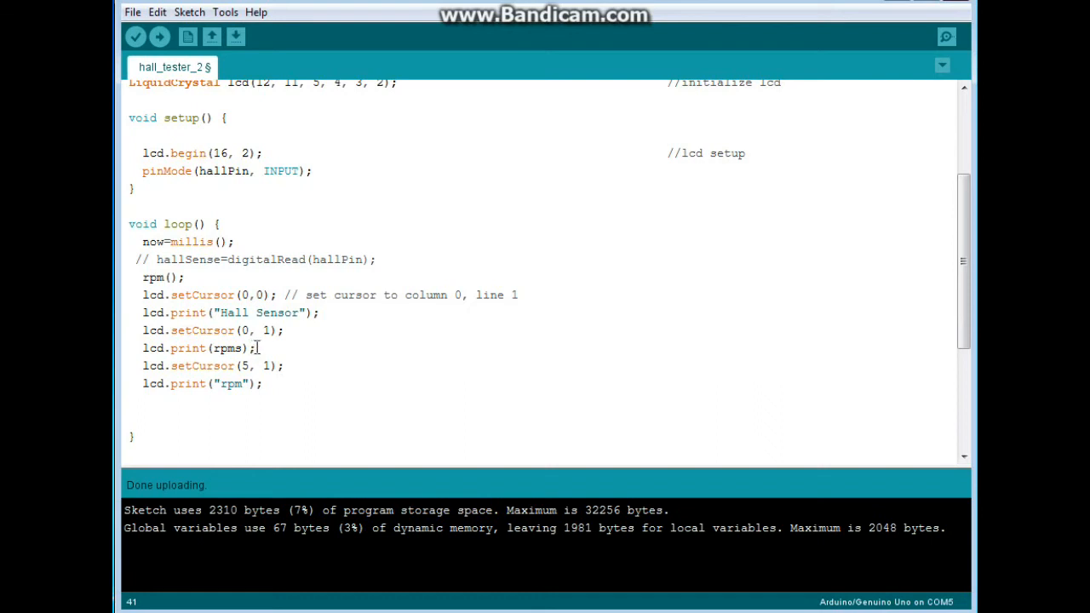
pyautogui.tripleClick(200, 347)
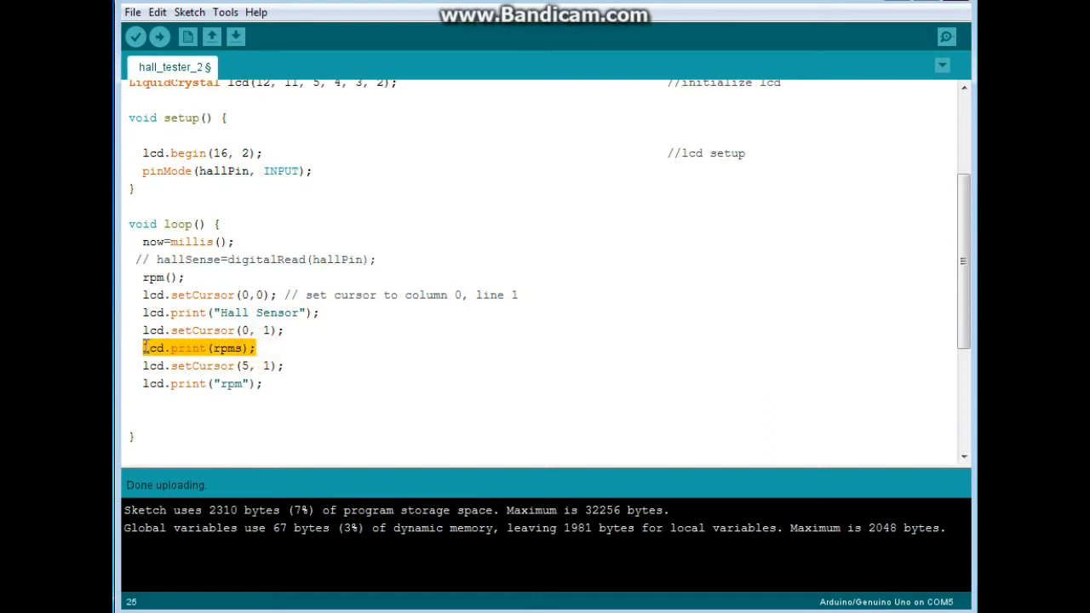